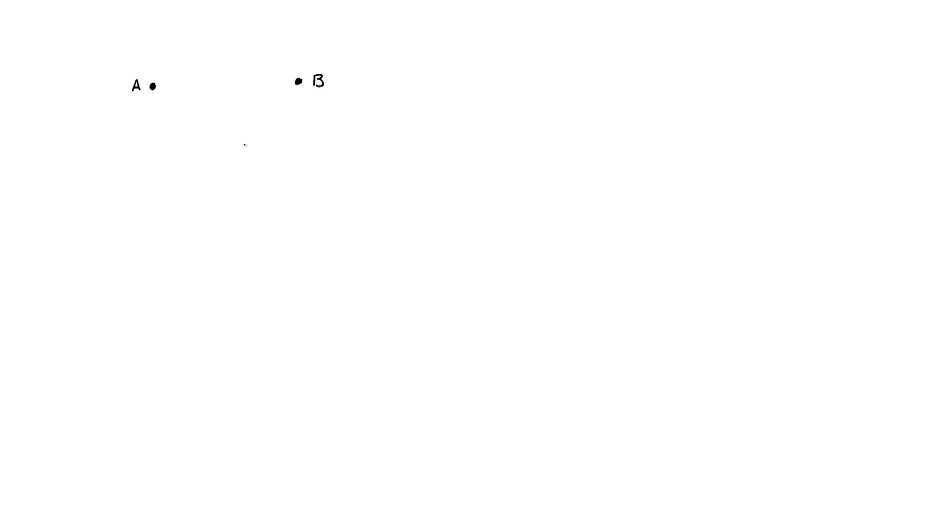
- Sketch three dashed paths from A to B, write "trajectory?" below and strike it out
{"action": "left_click_drag", "start_coordinate": [155, 87], "coordinate": [184, 70]}
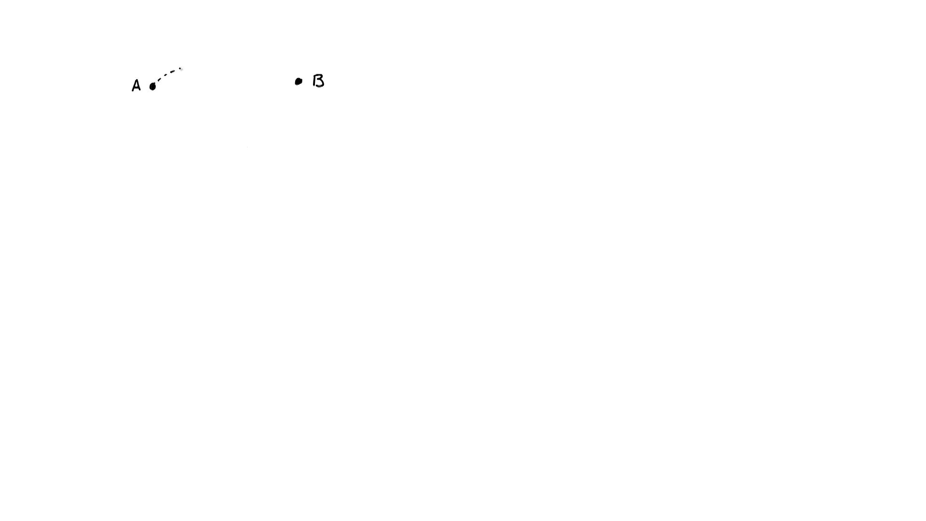
{"action": "left_click_drag", "start_coordinate": [152, 87], "coordinate": [300, 85]}
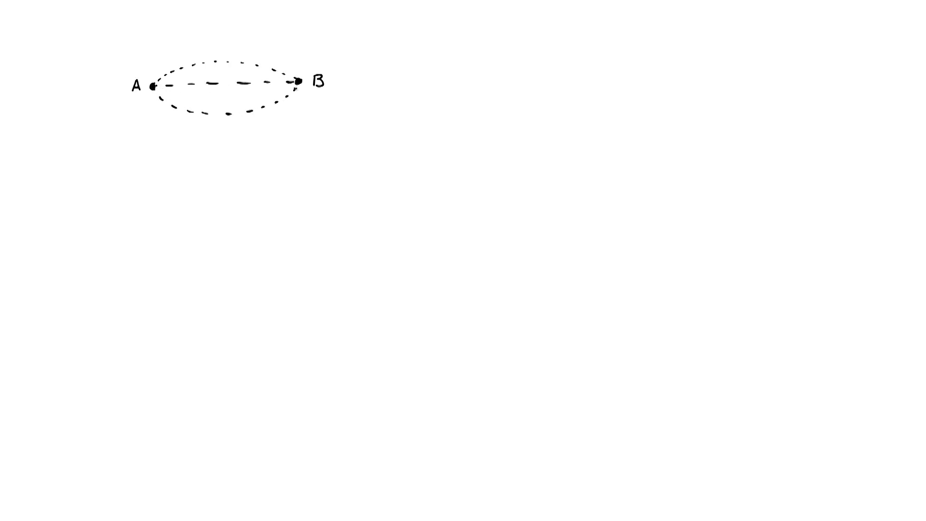
{"action": "type", "text": "trajectory?"}
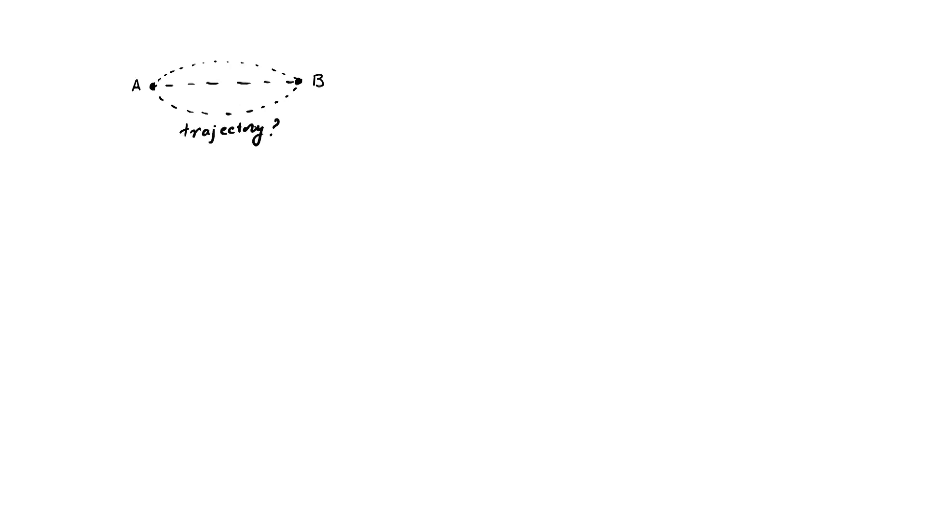
{"action": "left_click_drag", "start_coordinate": [177, 145], "coordinate": [278, 118]}
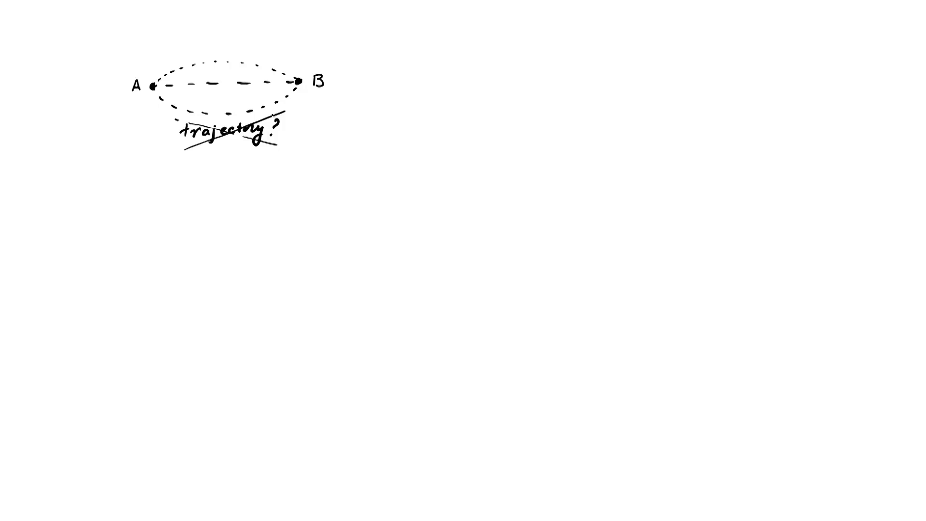
- Handwrite the "Successful" list: transparency of glass, chemical reactions, under the sketch
{"action": "type", "text": "Successful"}
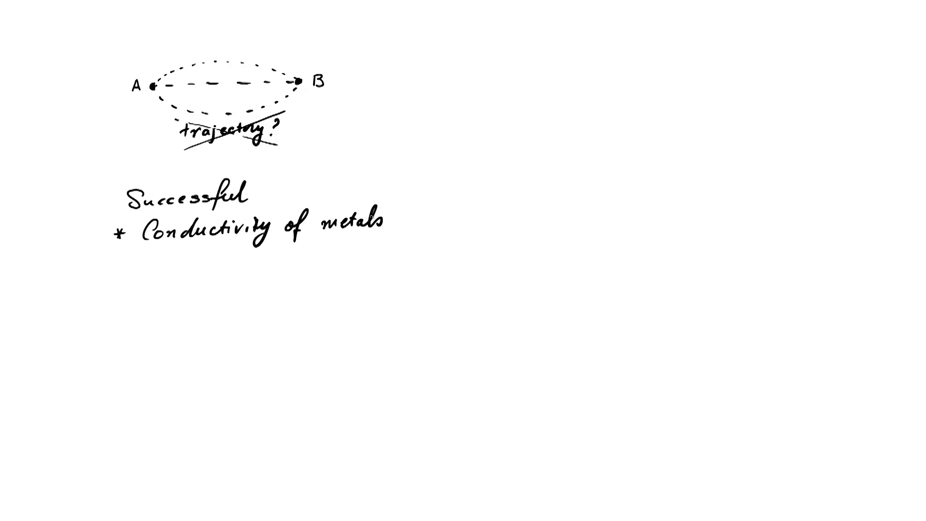
{"action": "type", "text": "Transparency of glass"}
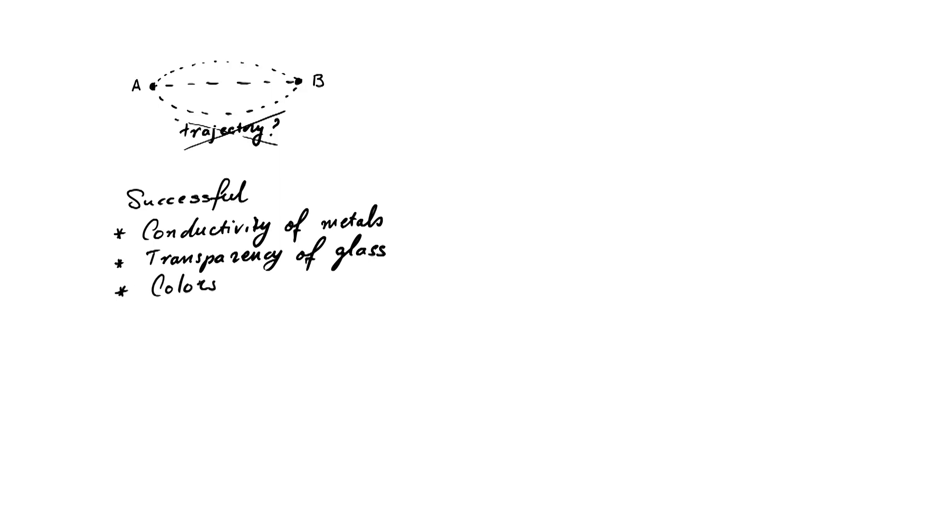
{"action": "type", "text": "* Chemical reactions"}
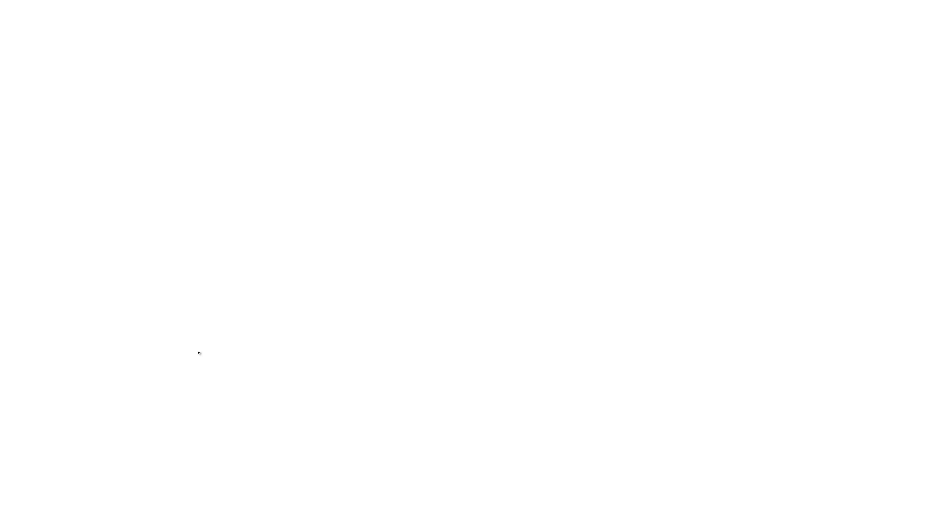
{"action": "mouse_move", "coordinate": [123, 37]}
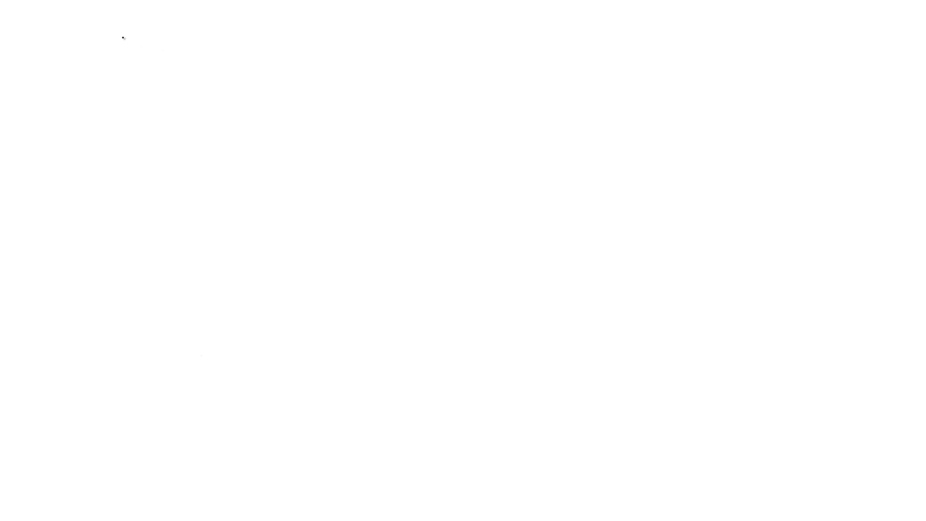
- Handwrite the start of the title "Young's double slit" at the top left
{"action": "type", "text": "Your"}
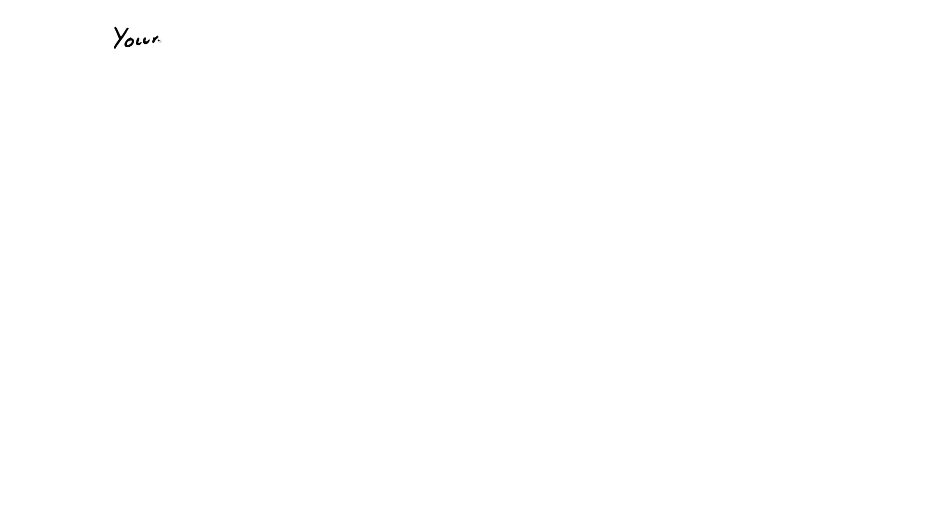